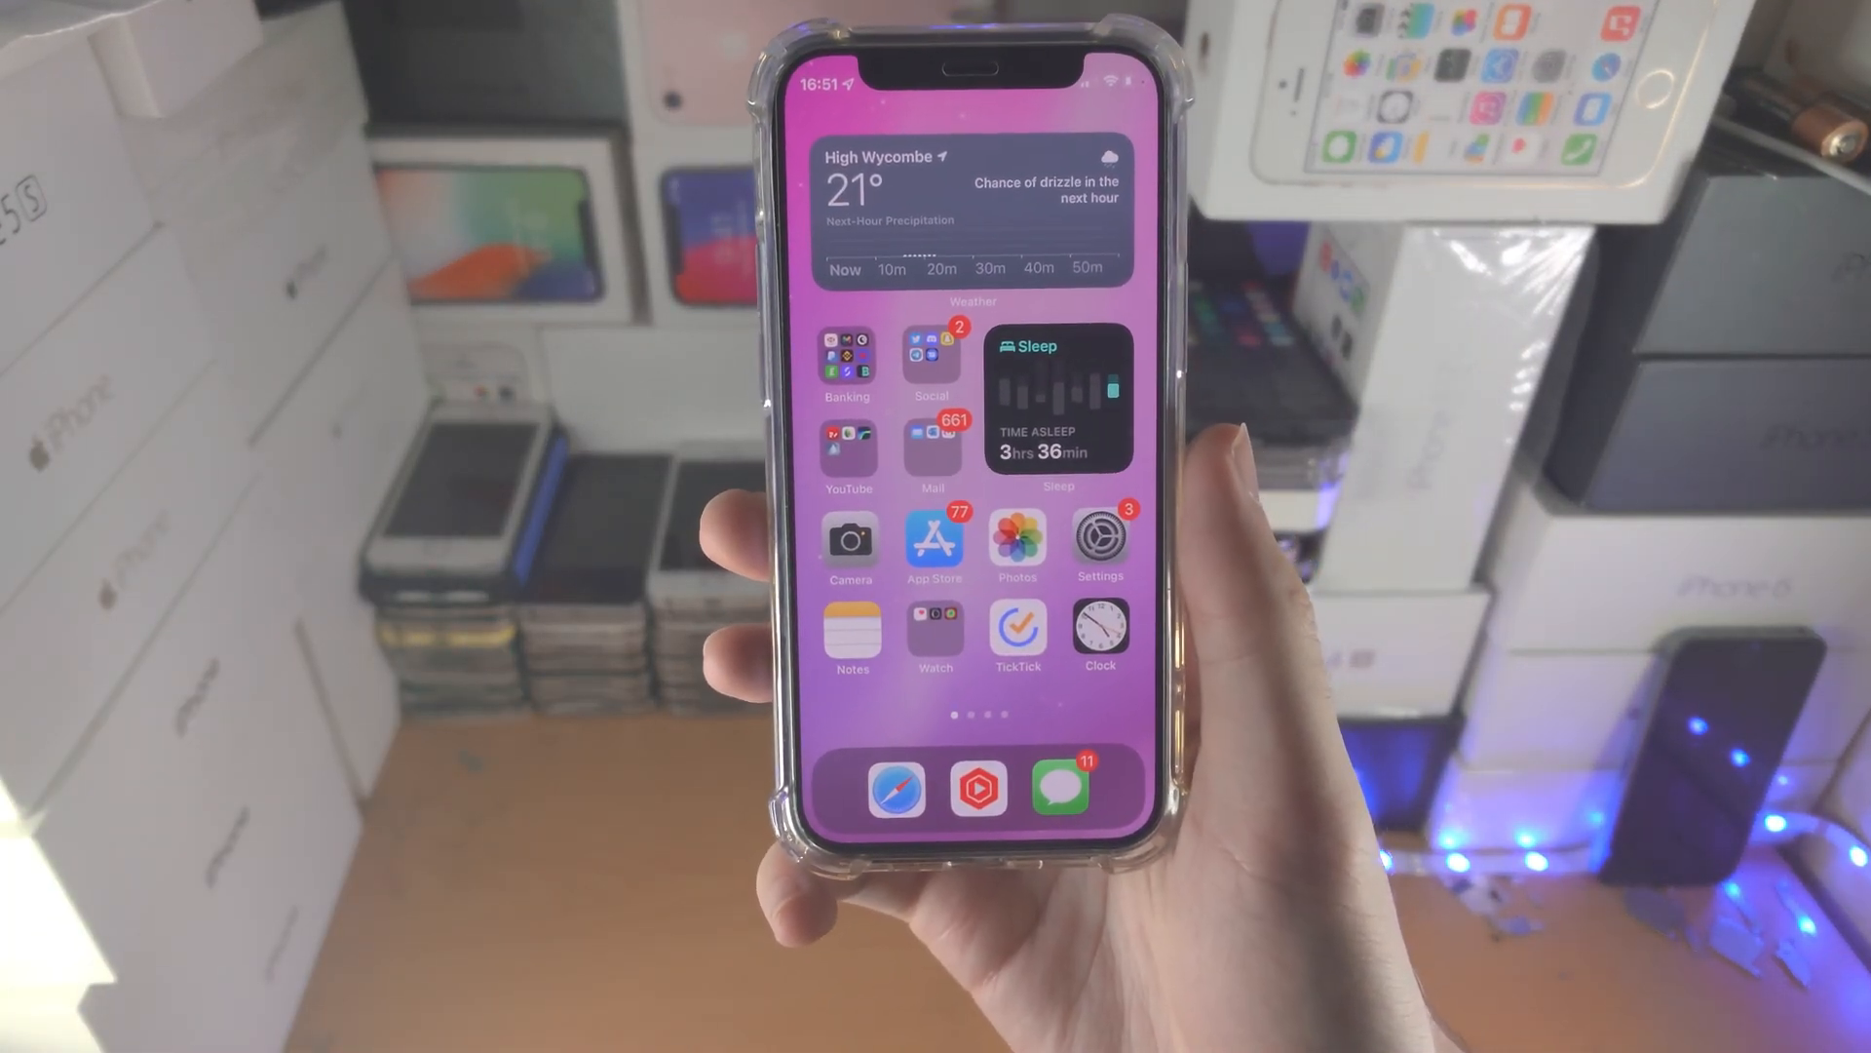
- Search Spotlight for 'im' so iMovie appears as the top hit
{"action": "type", "text": "im"}
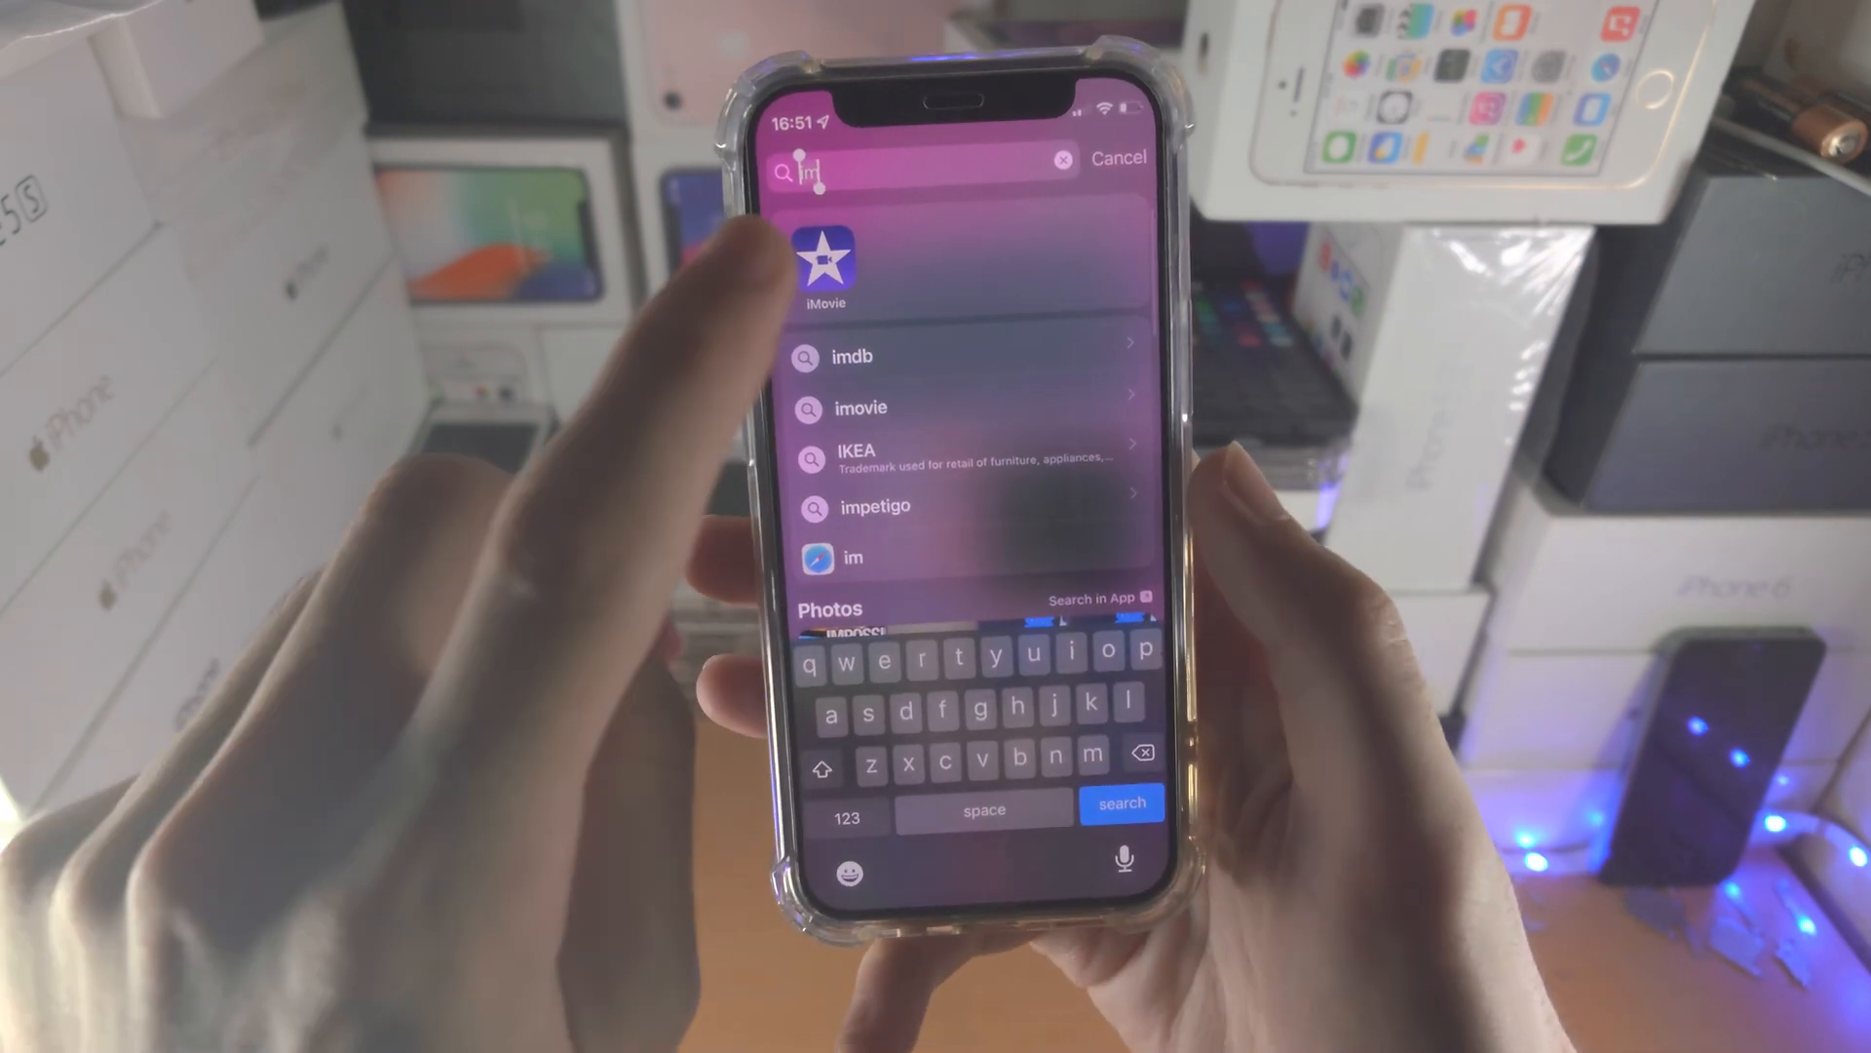
- Launch iMovie from the results and open the My Movie 3 project
{"action": "left_click", "coordinate": [826, 251]}
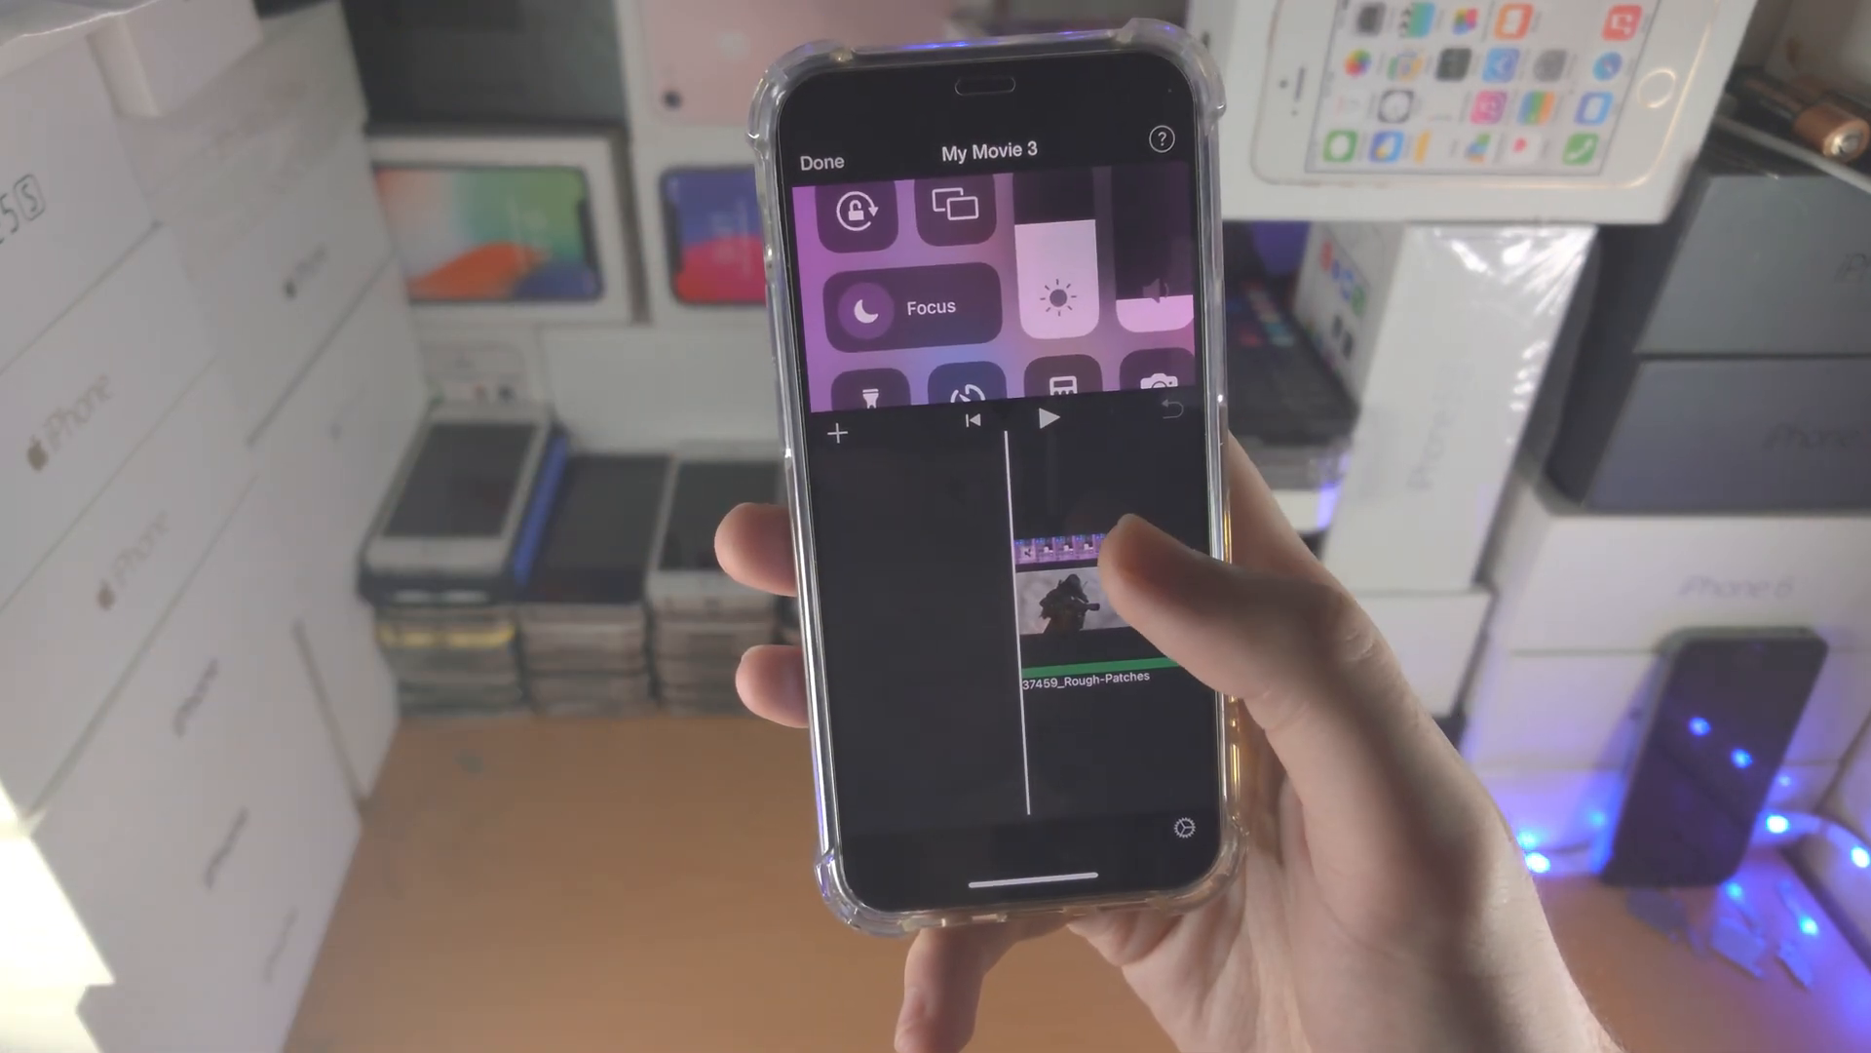
{"action": "left_click", "coordinate": [1063, 596]}
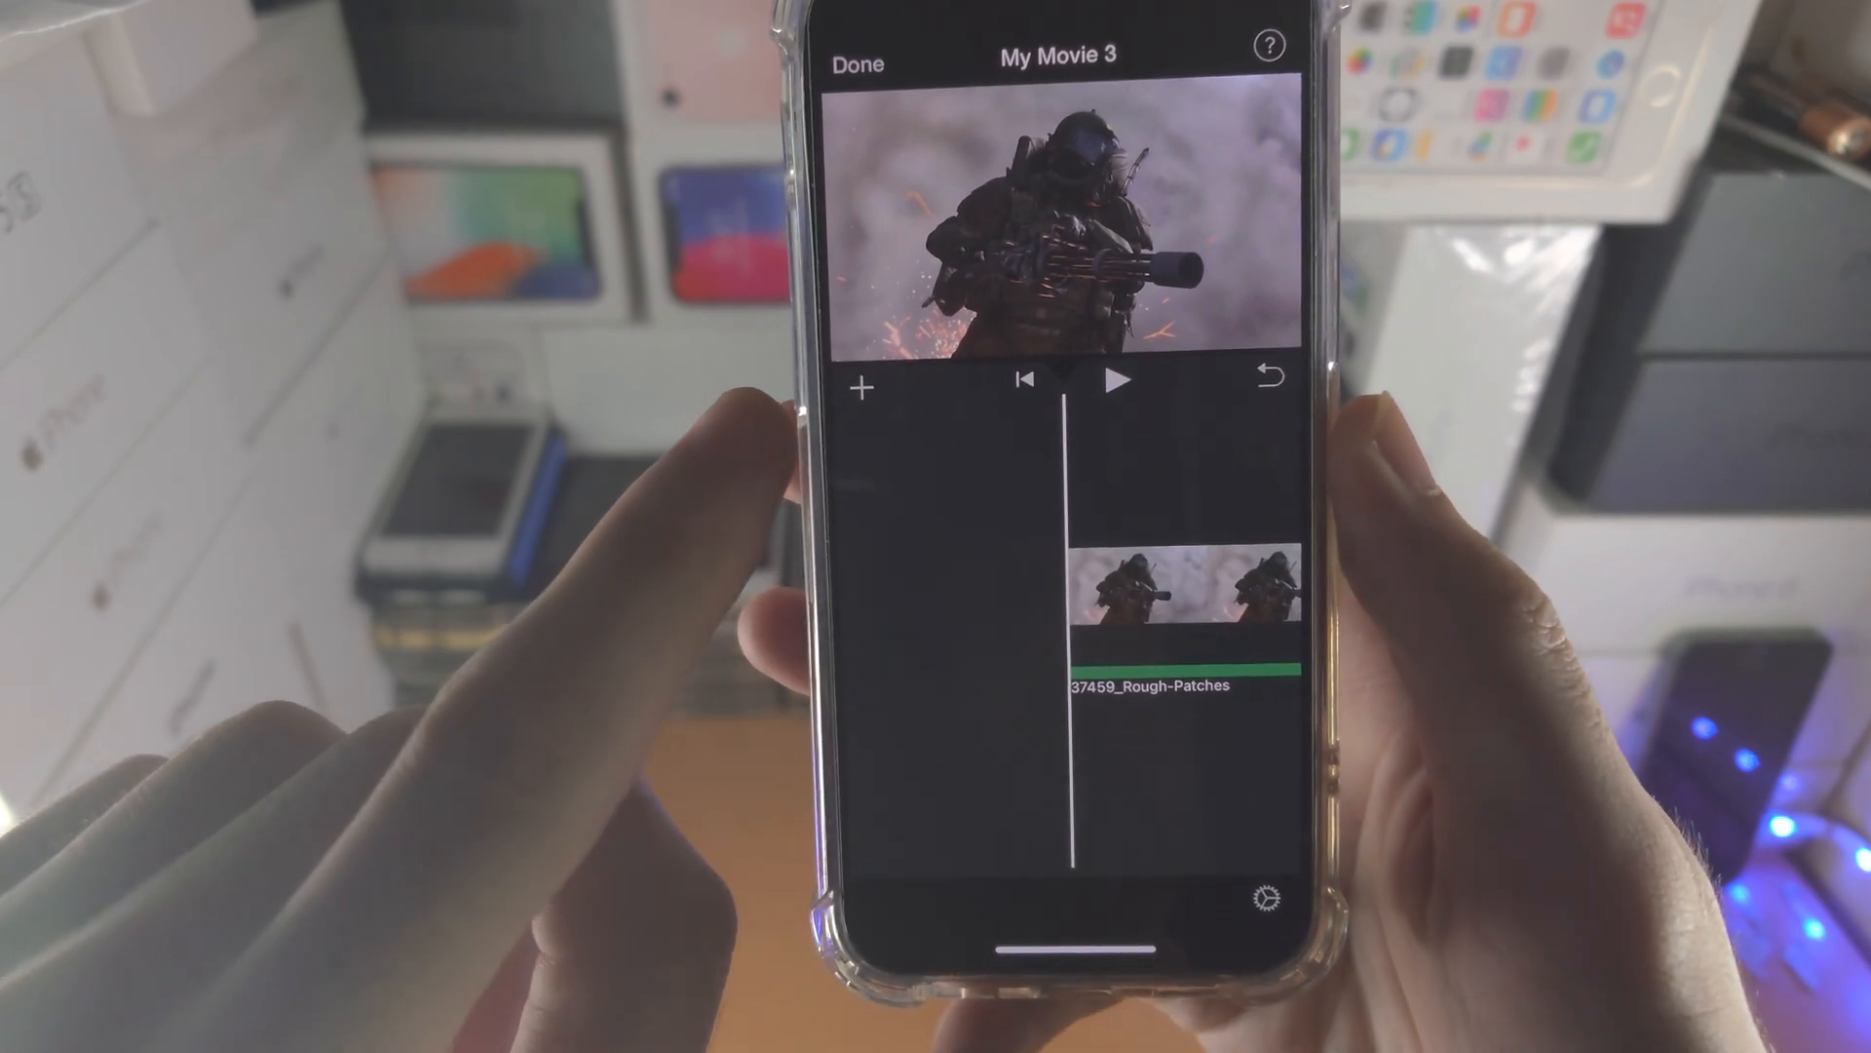
- Add a library video as a picture-in-picture overlay above the main clip and select it
{"action": "left_click", "coordinate": [860, 390]}
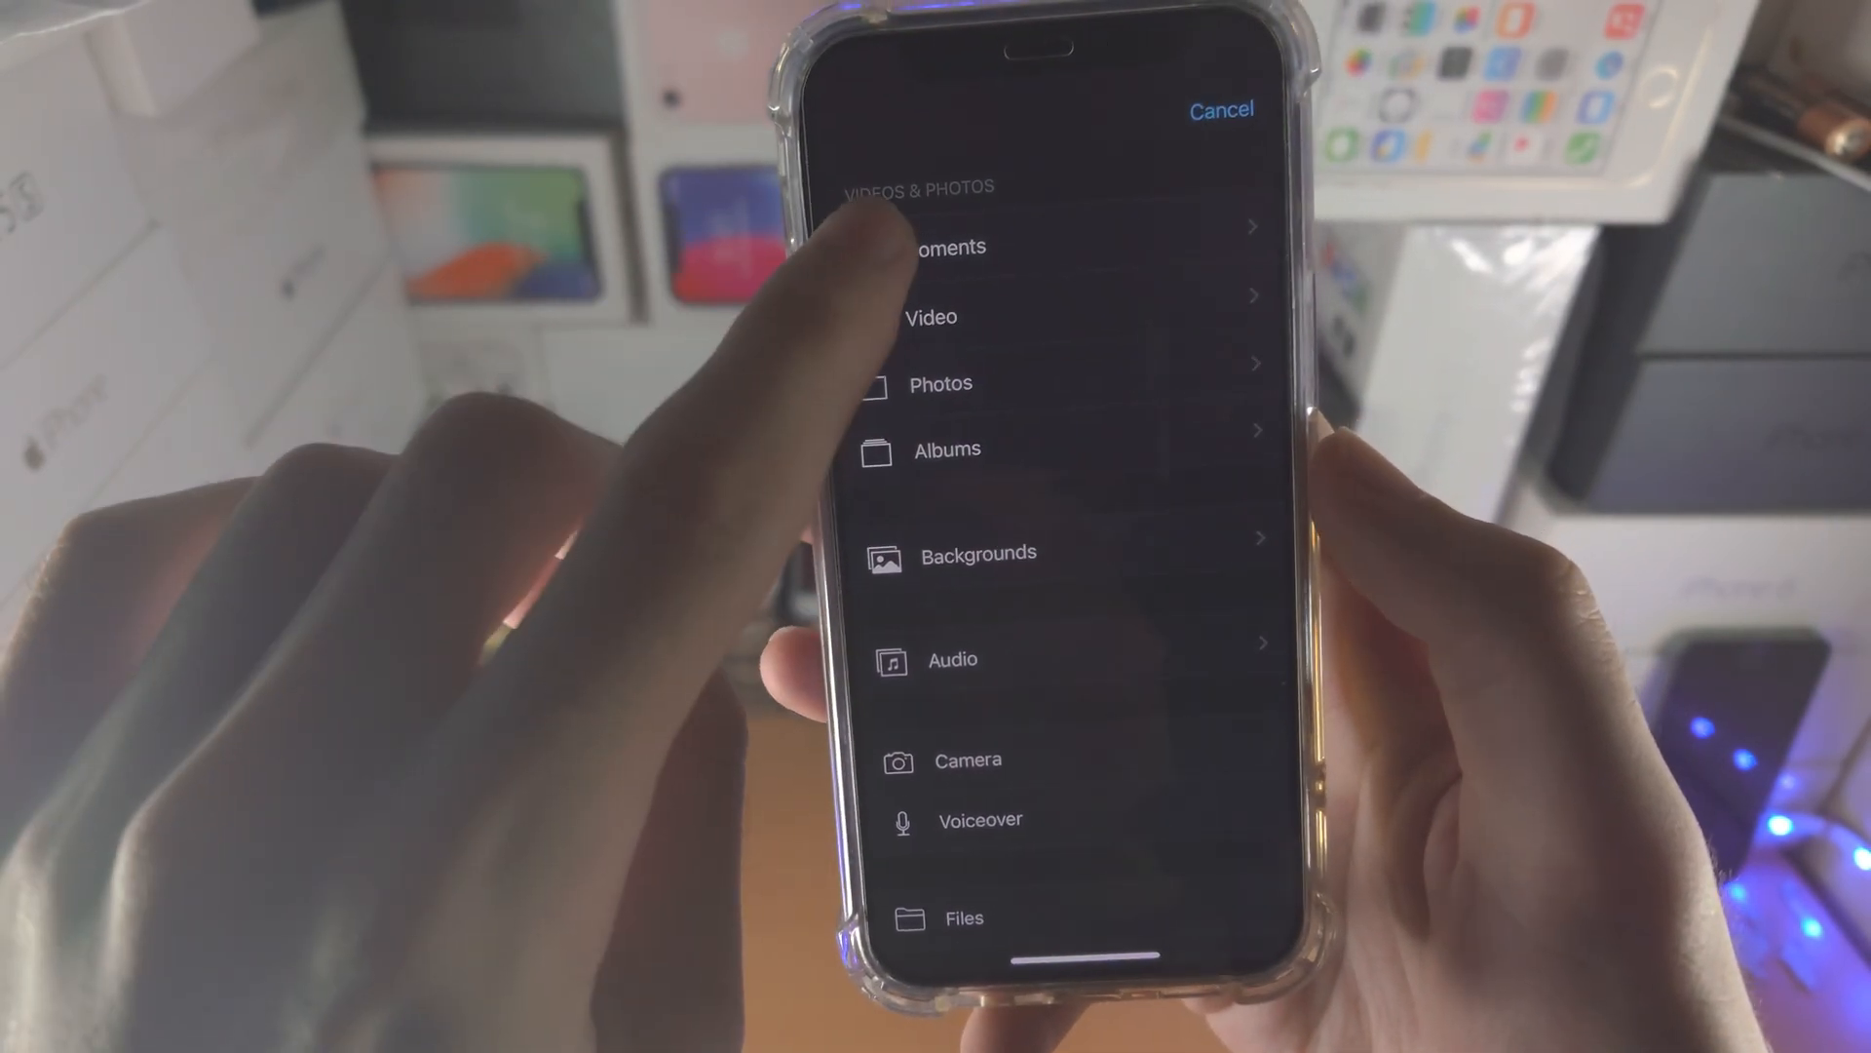
{"action": "left_click", "coordinate": [943, 248]}
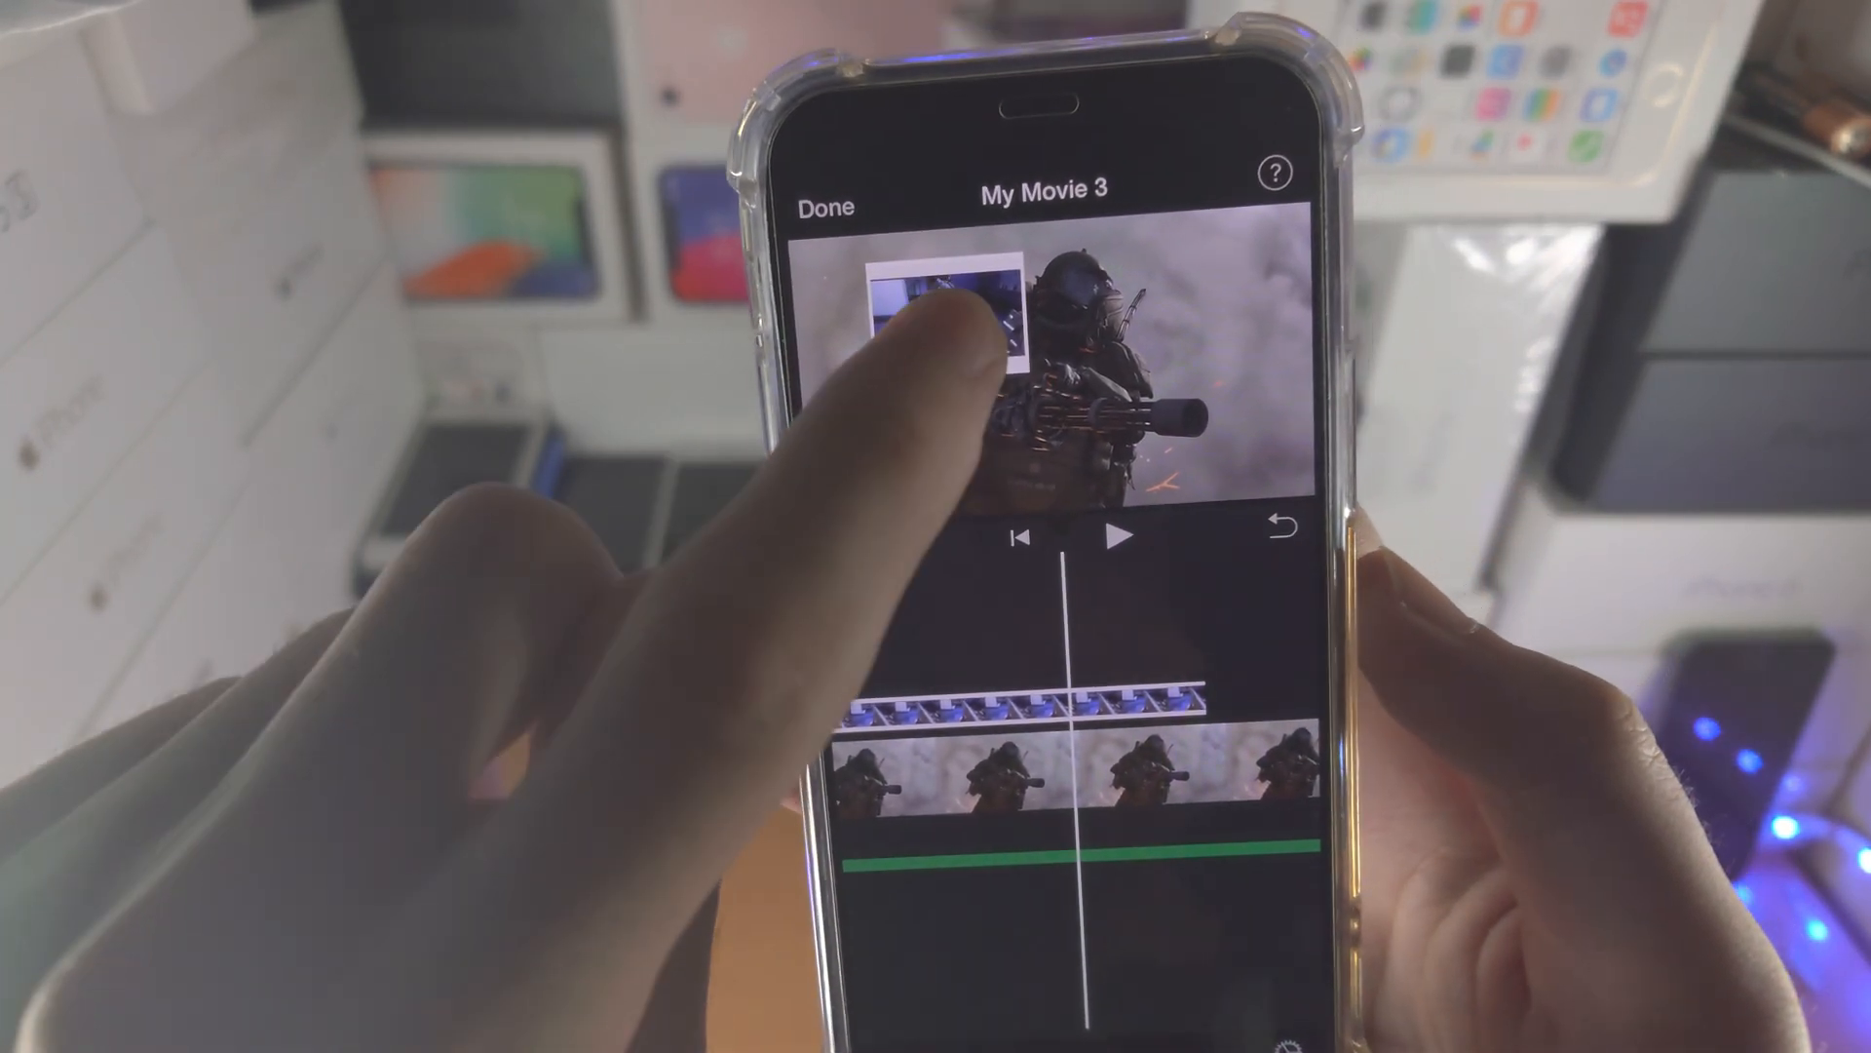
{"action": "left_click", "coordinate": [1039, 668]}
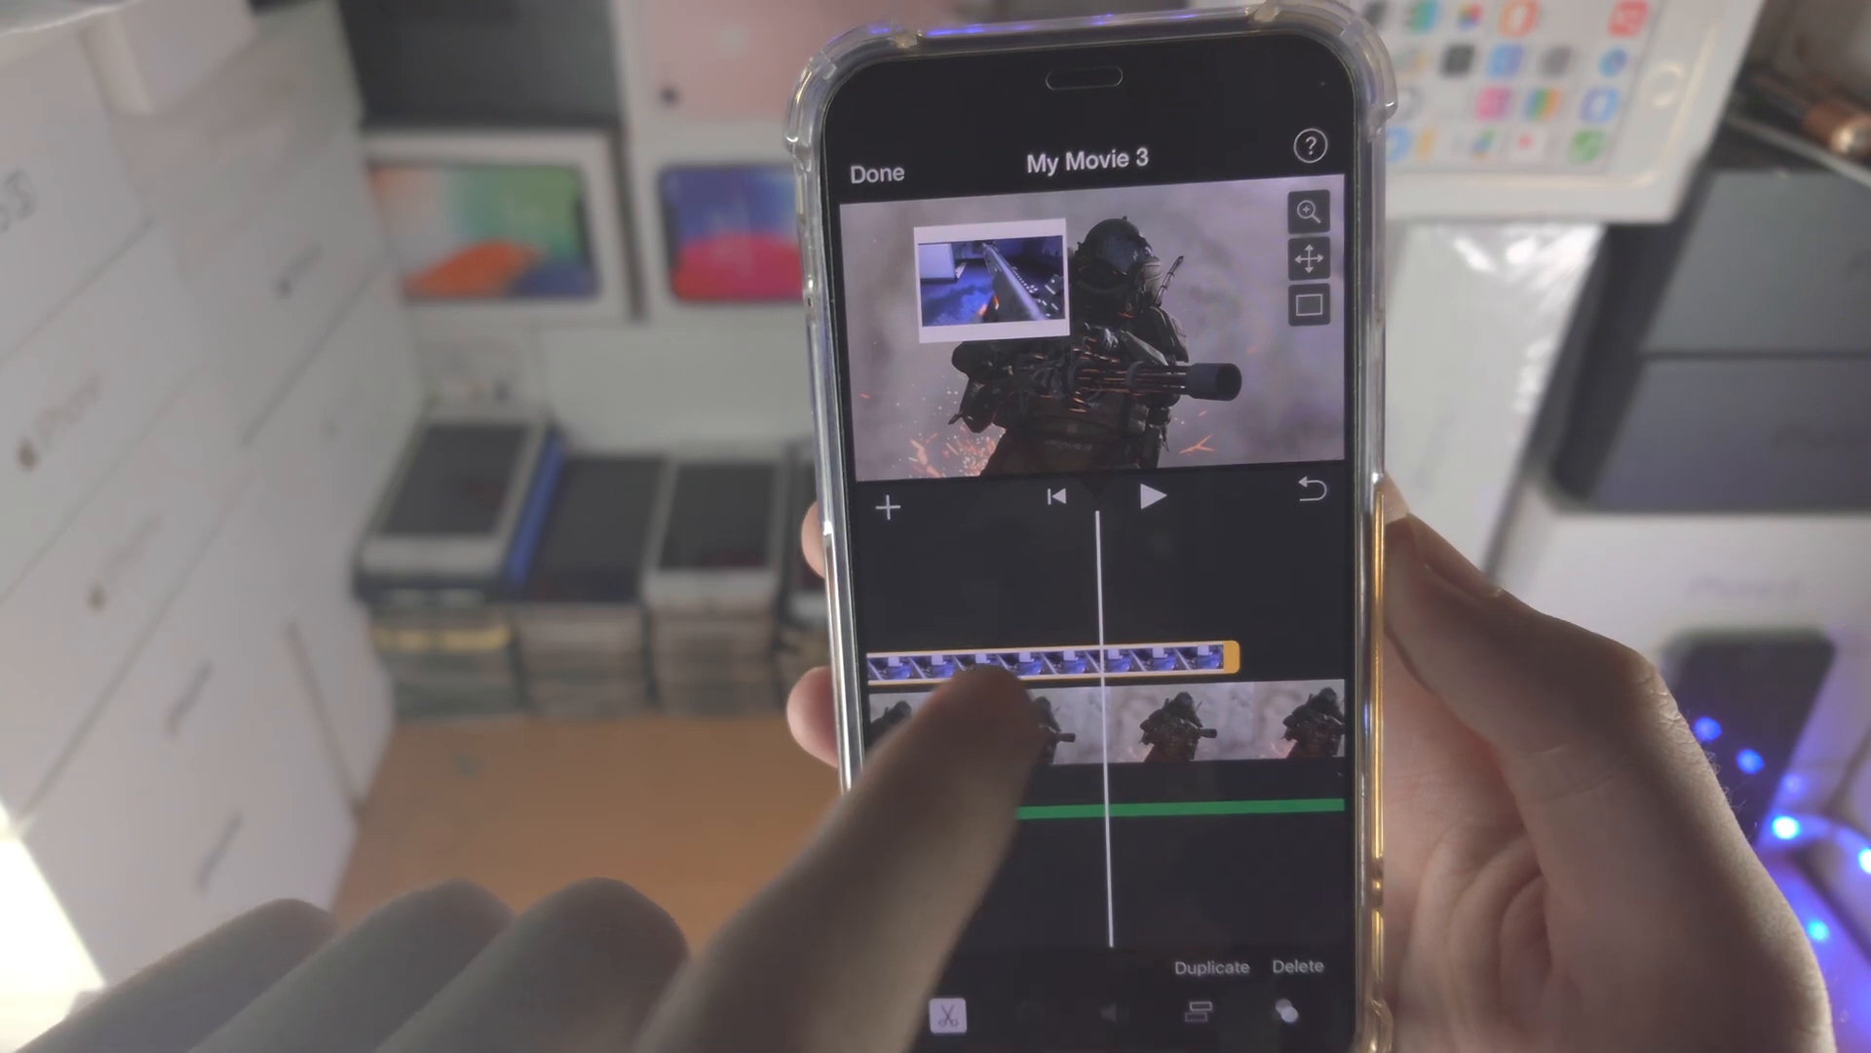